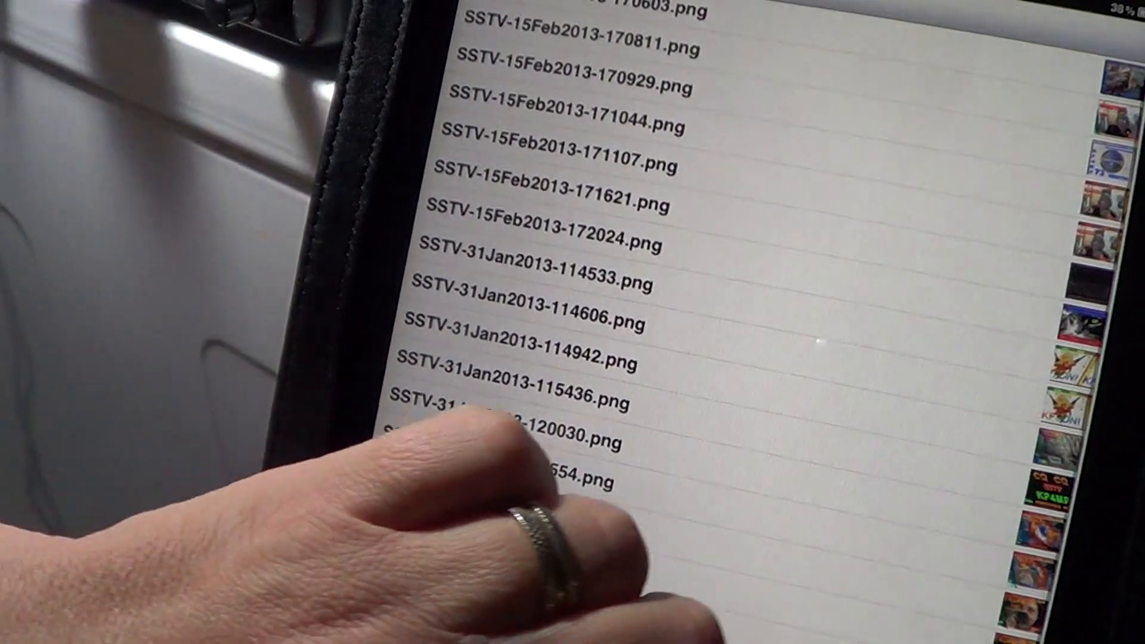
{"action": "scroll", "scroll_direction": "down", "scroll_amount": 3}
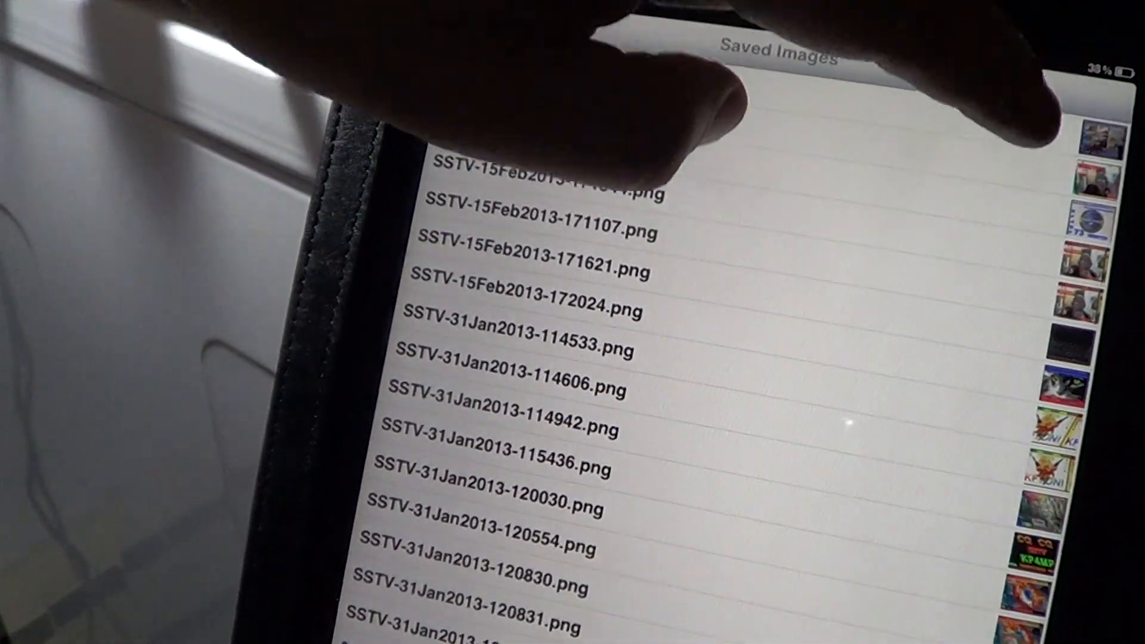
{"action": "left_click", "coordinate": [555, 238]}
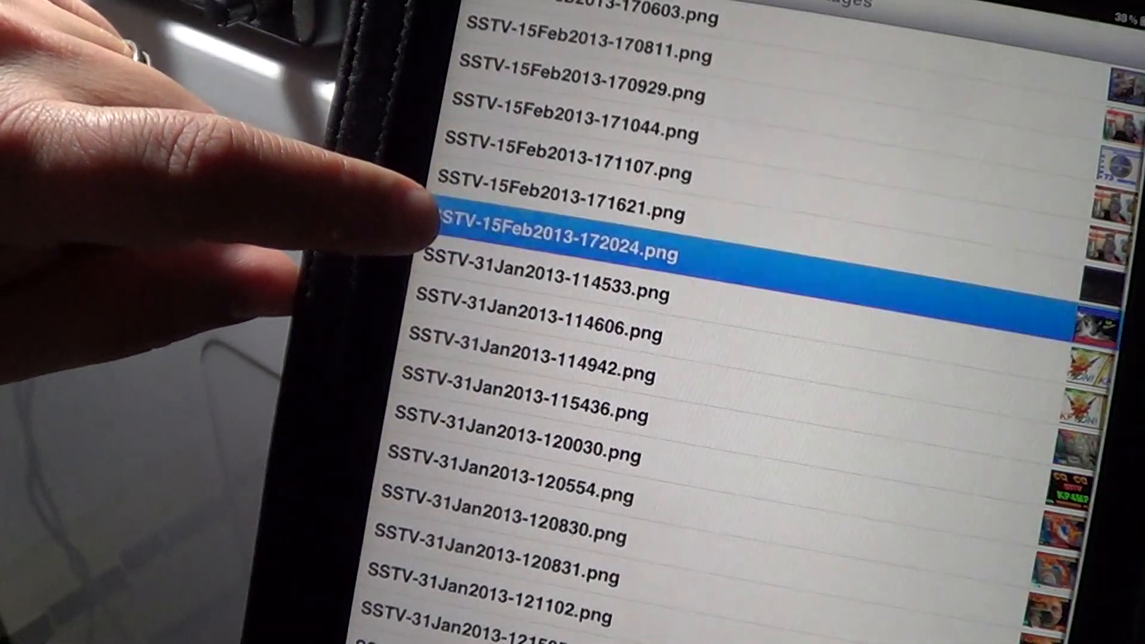
{"action": "left_click", "coordinate": [569, 247]}
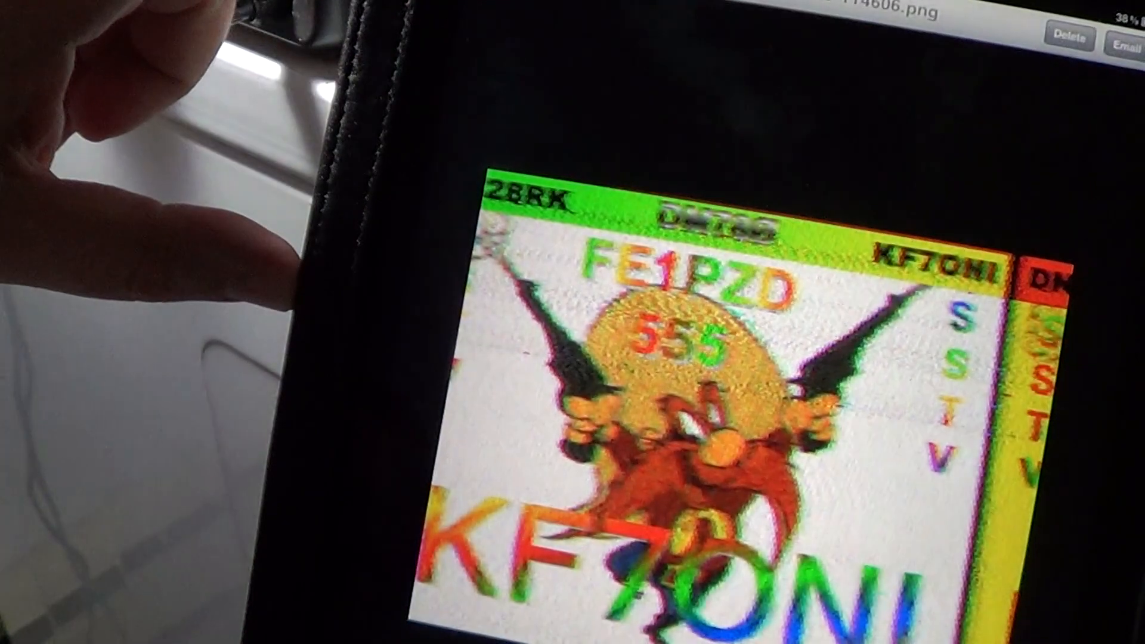